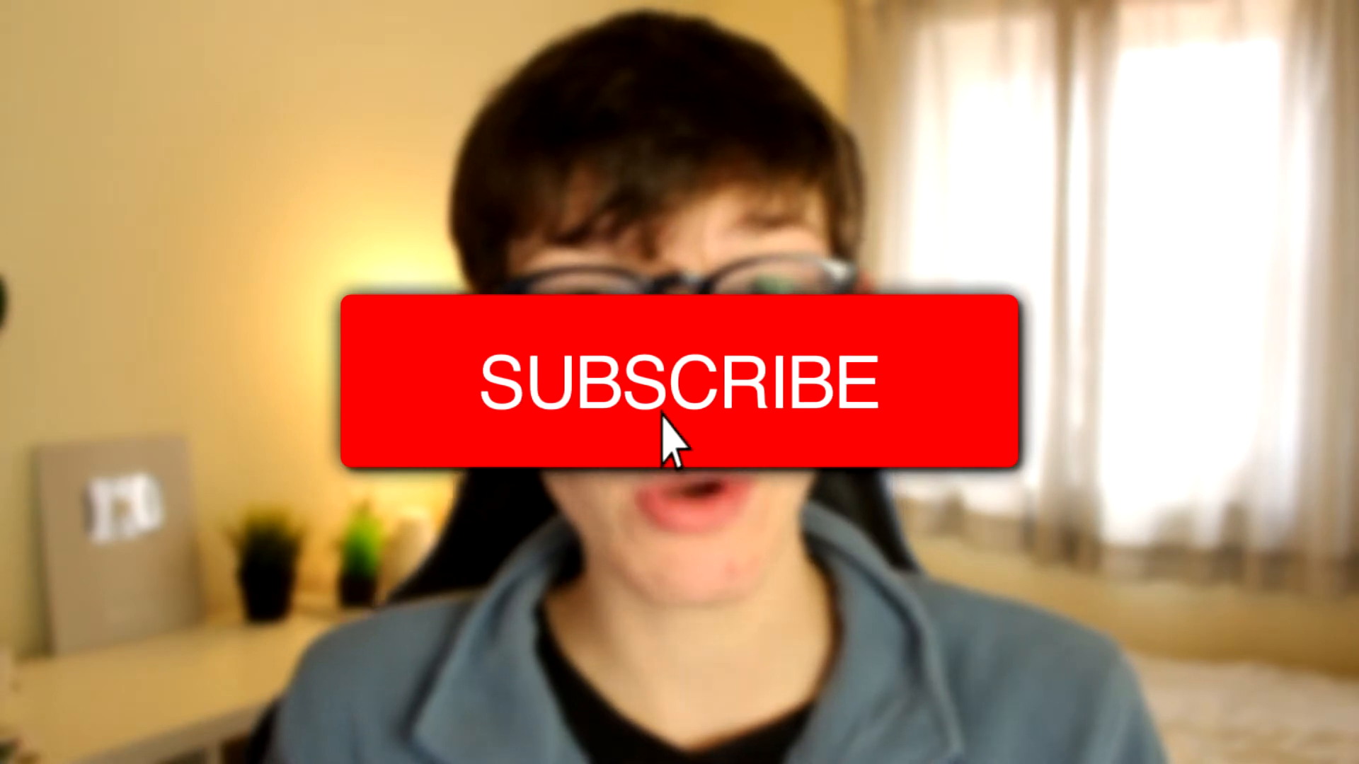
left_click(677, 381)
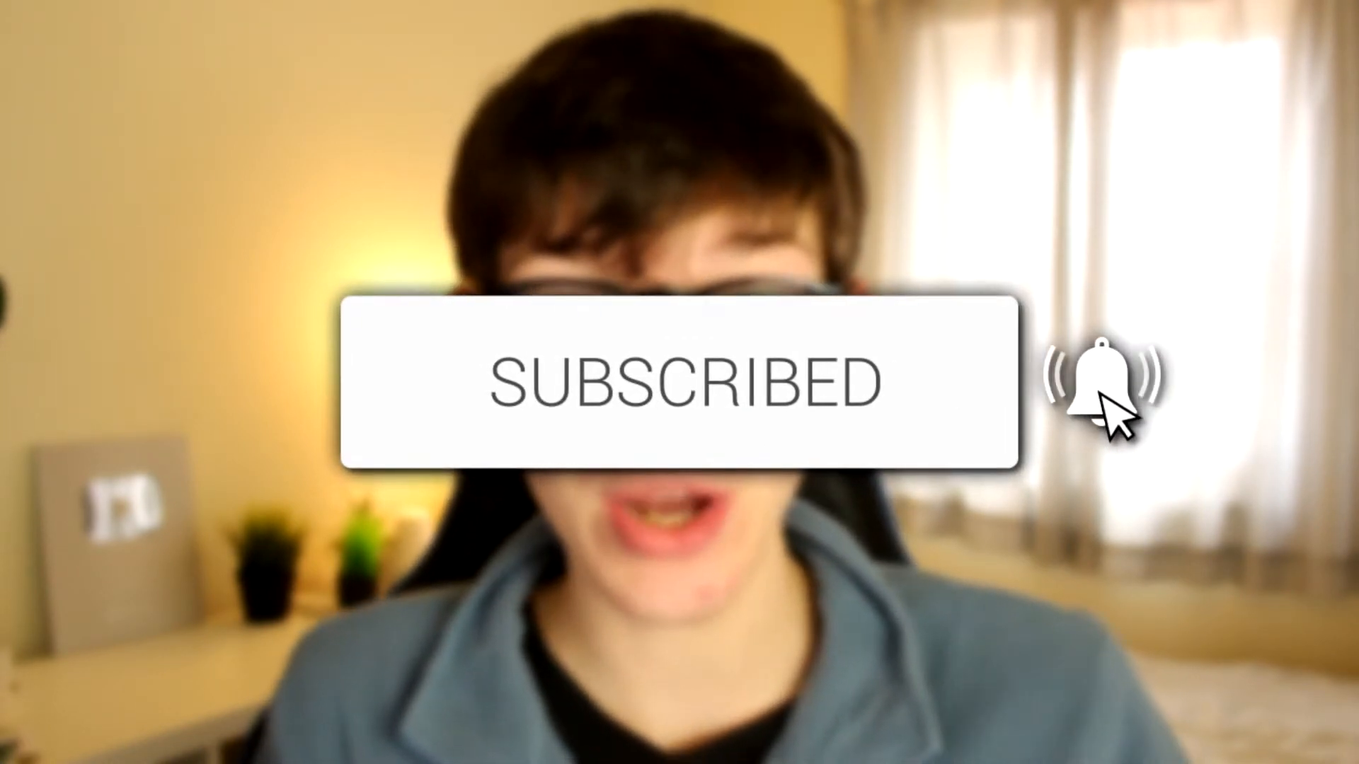